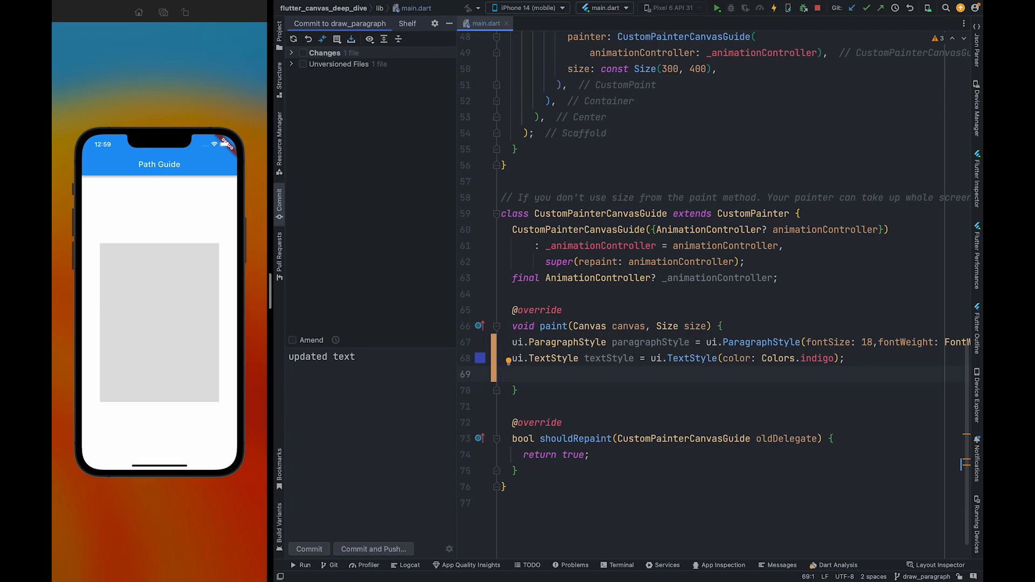
# Step: Add canvas.drawParagraph(paragraph, offset) and declare a ui.ParagraphBuilder paragraphBuilder above it
pyautogui.write('ca')
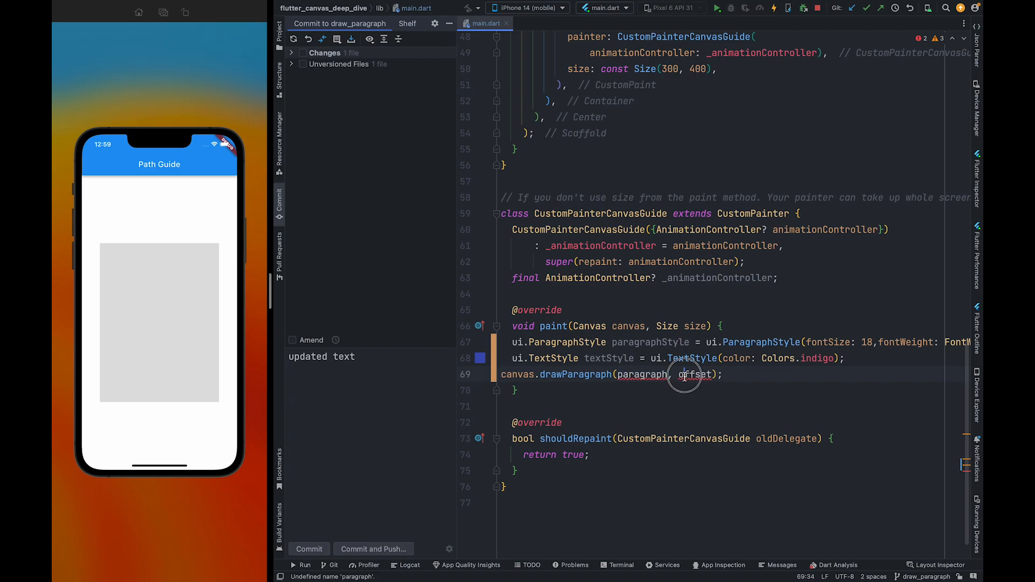
pyautogui.doubleClick(693, 374)
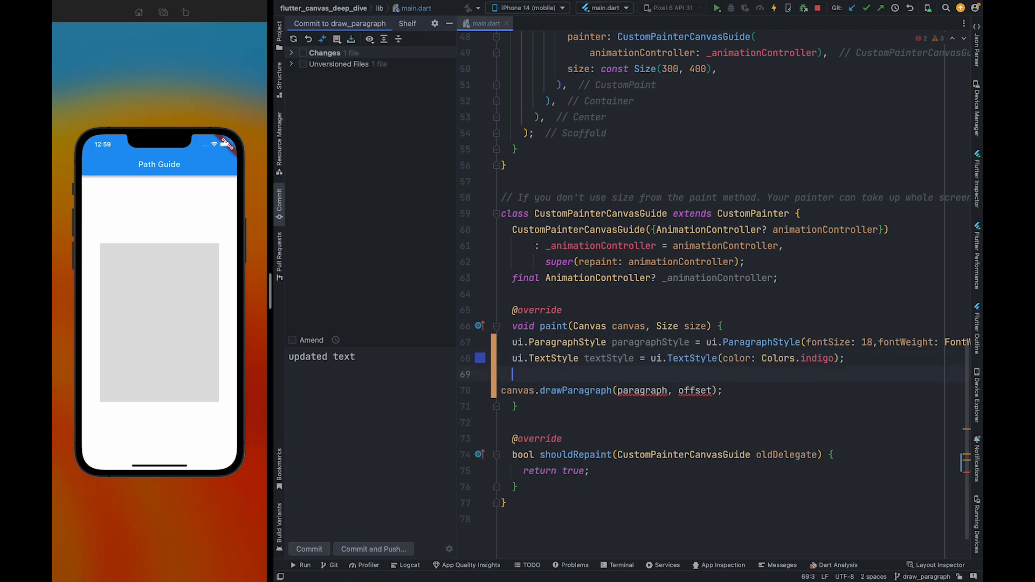
pyautogui.write('ui.ParagraphBuilder paragraphBuilder = ui.ParagraphBuilder();')
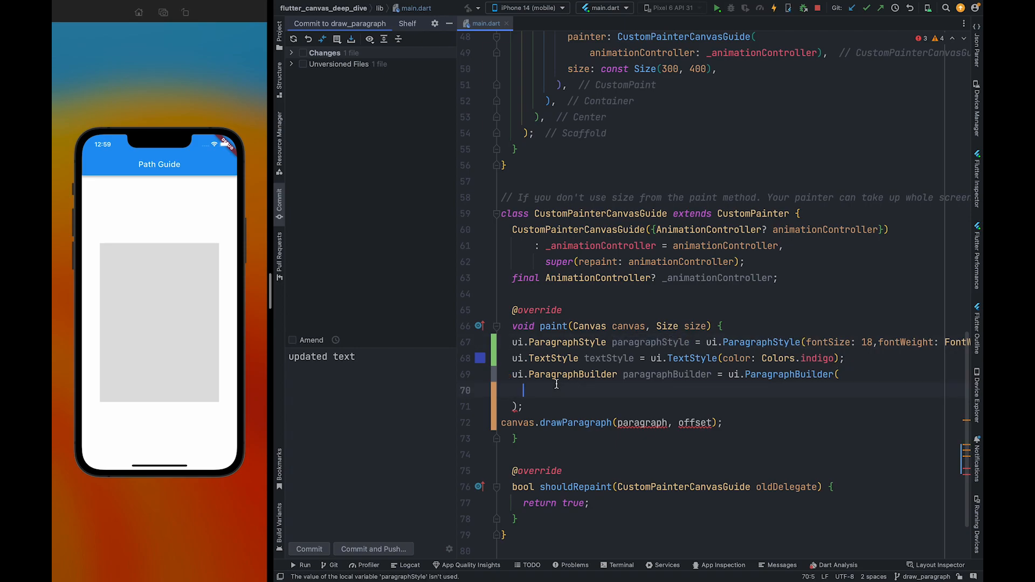
# Step: Pass paragraphStyle into the ParagraphBuilder constructor and point out textStyle and its color
pyautogui.write('paragraphStyle')
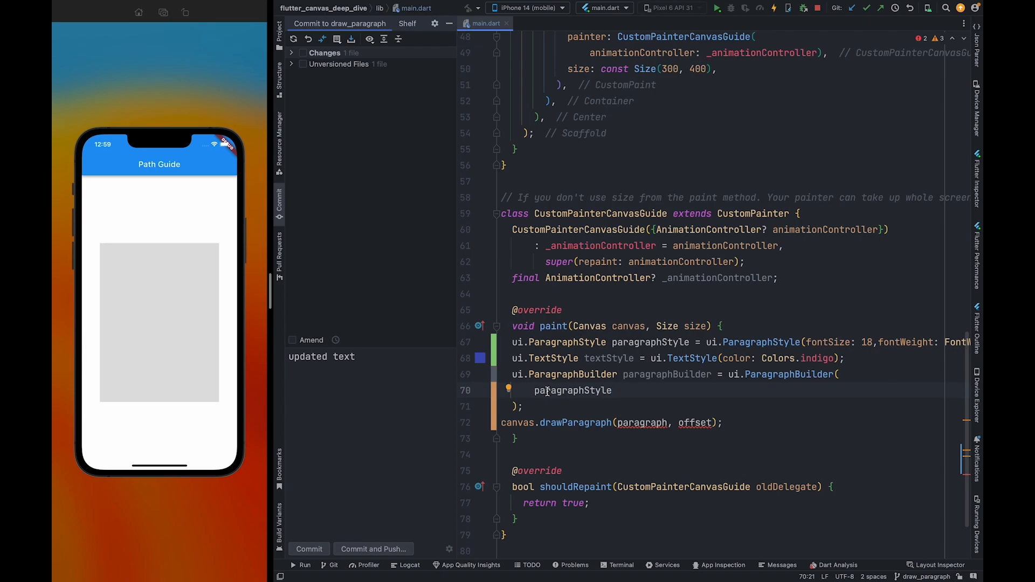
pyautogui.doubleClick(572, 390)
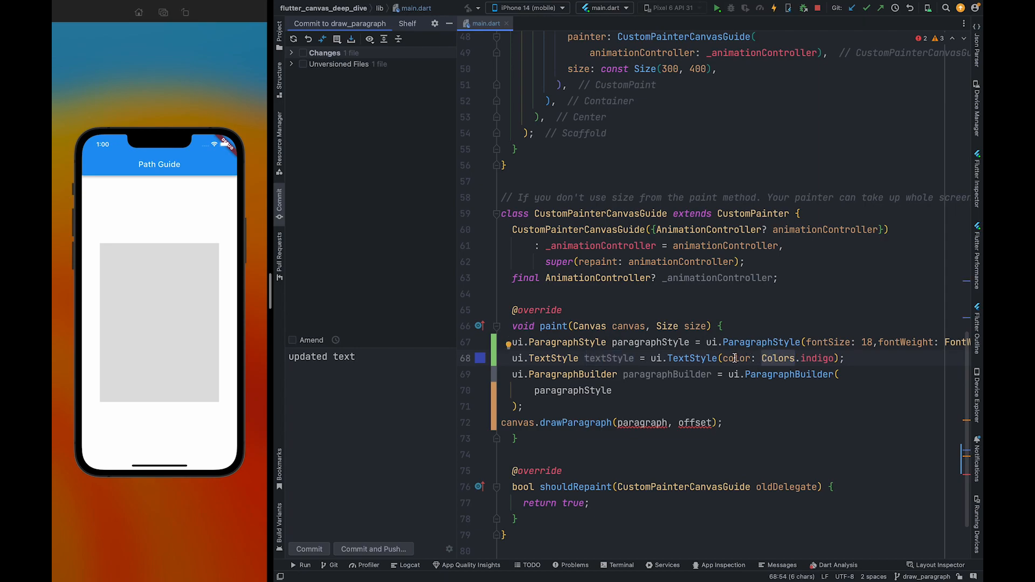
pyautogui.doubleClick(734, 358)
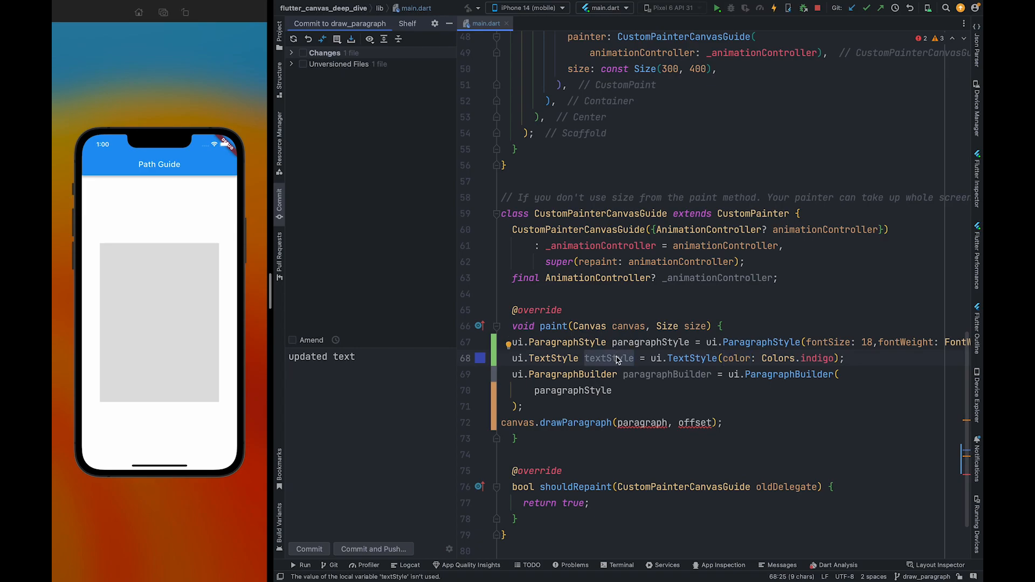
pyautogui.click(632, 358)
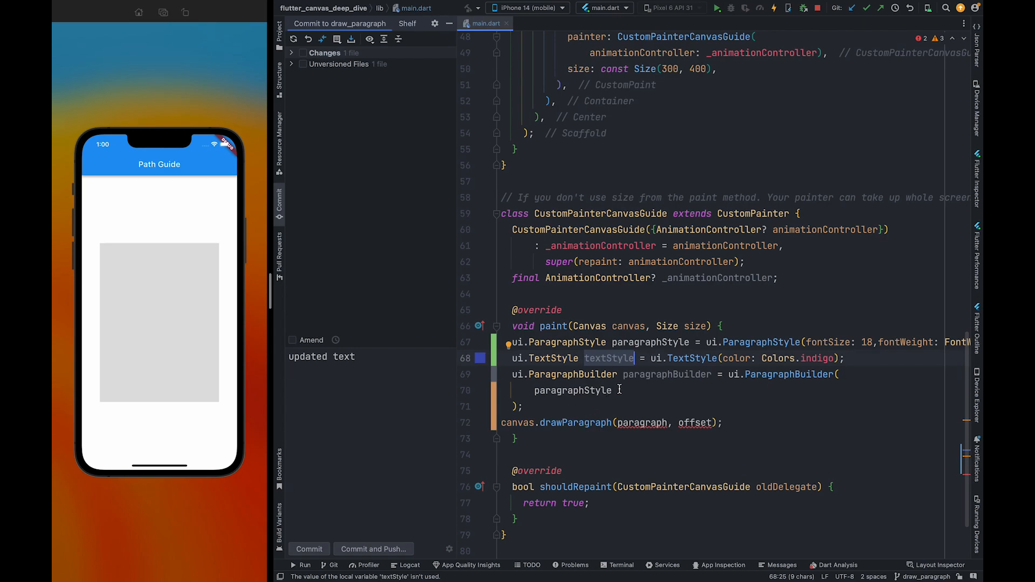
pyautogui.write('paragraphBuilder.pushStyle(style')
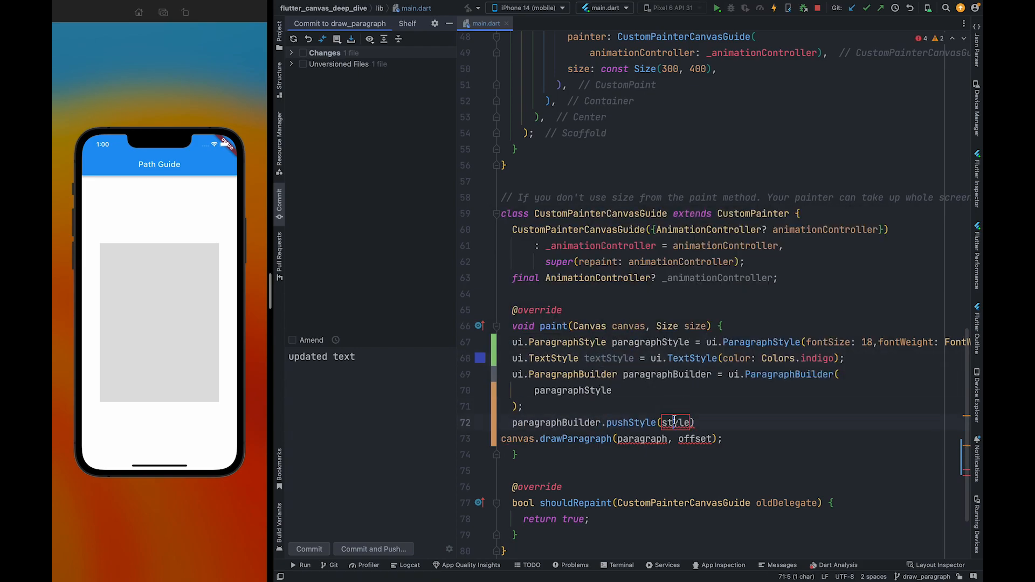
# Step: Call paragraphBuilder.pushStyle(textStyle) and addText with 'Hello Flutter Community' plus a second line
pyautogui.write('textStyle')
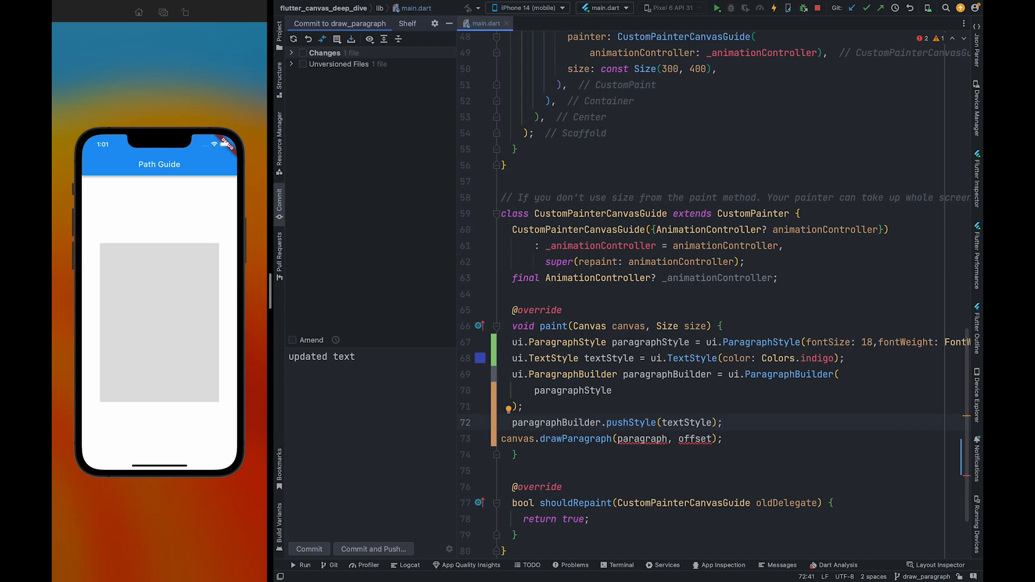
pyautogui.press('enter')
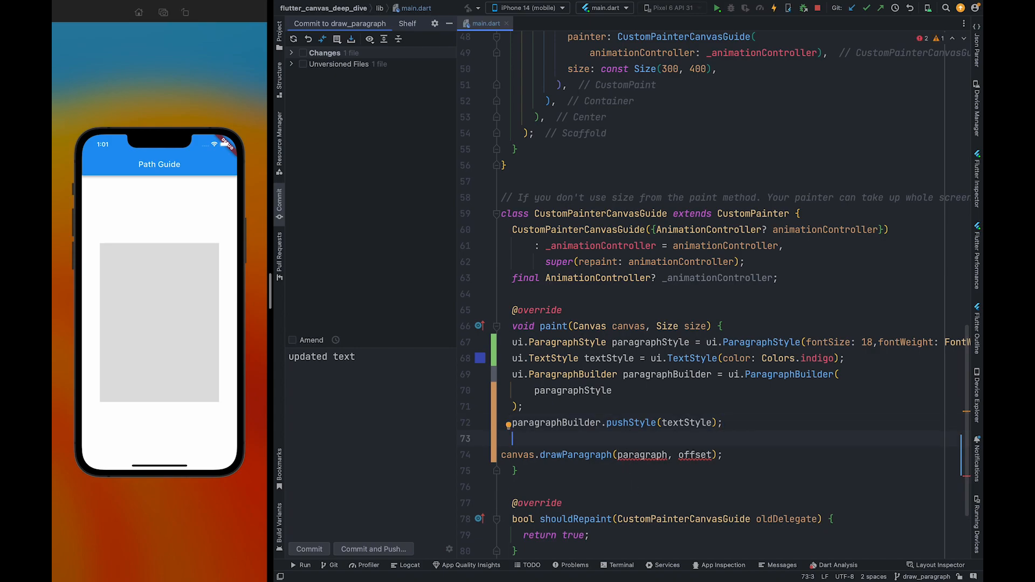
pyautogui.write('pa')
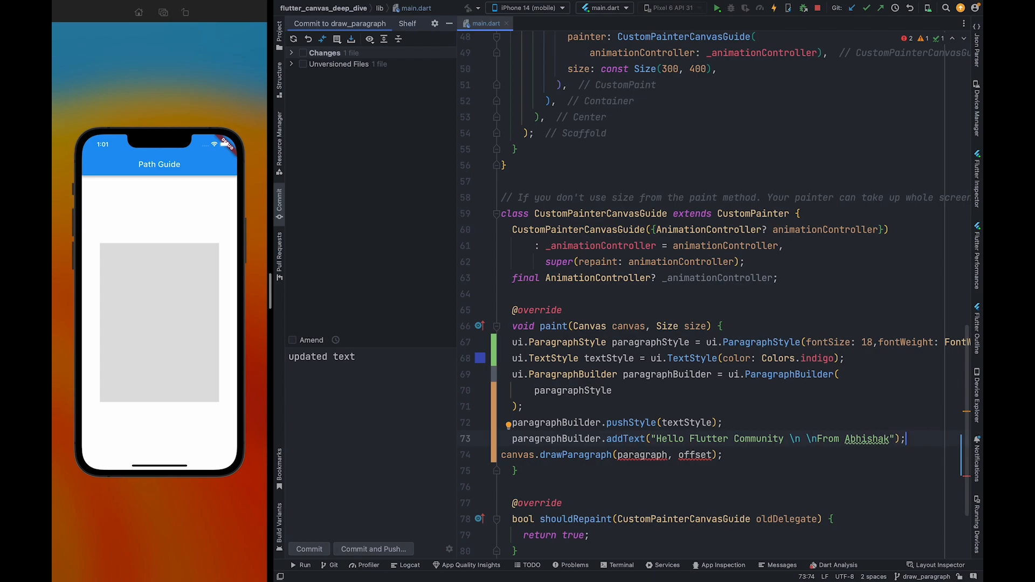
# Step: Add paragraphBuilder.build() and paragraph.layout(ParagraphConstraints(width: size.width)), and change offset to Offset.zero
pyautogui.press('enter')
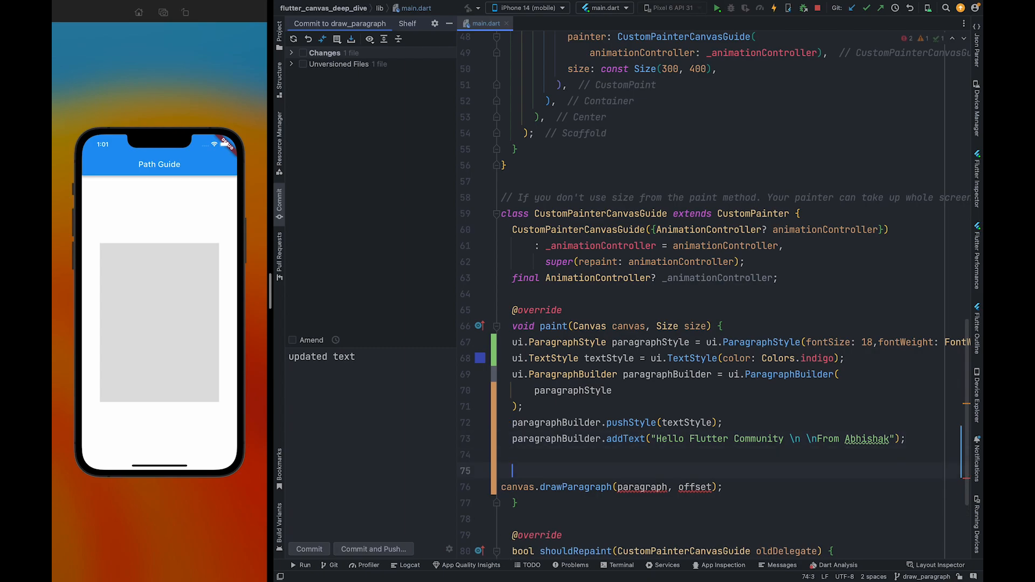
pyautogui.write('paragraphBuilder.build();')
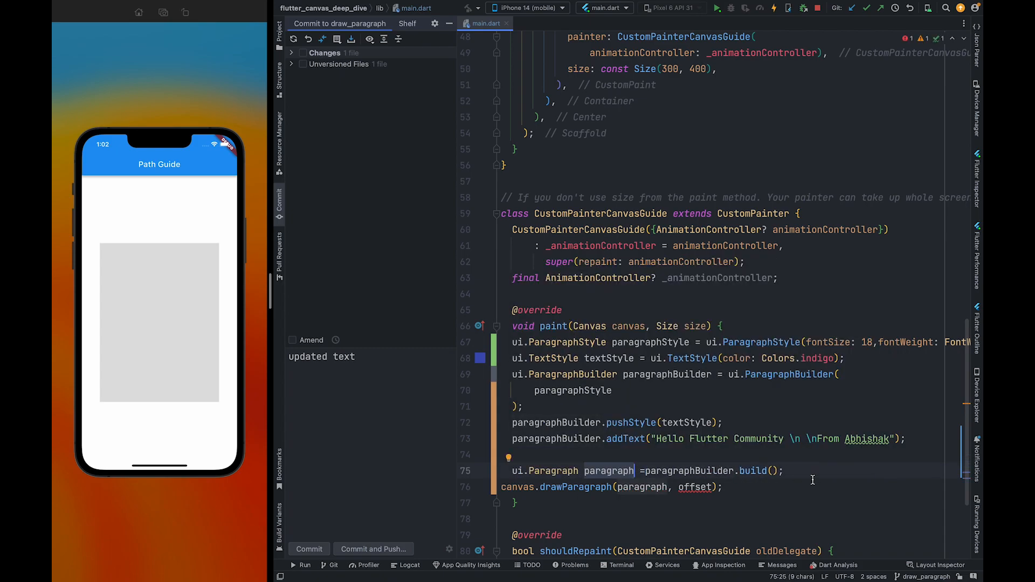
pyautogui.write('paragraph')
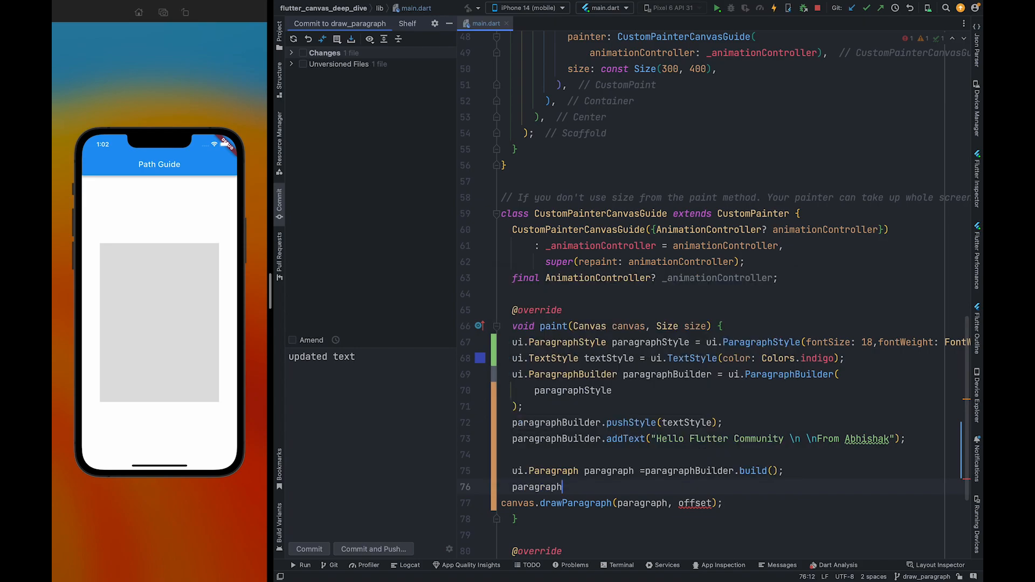
pyautogui.write('.layout(constraints')
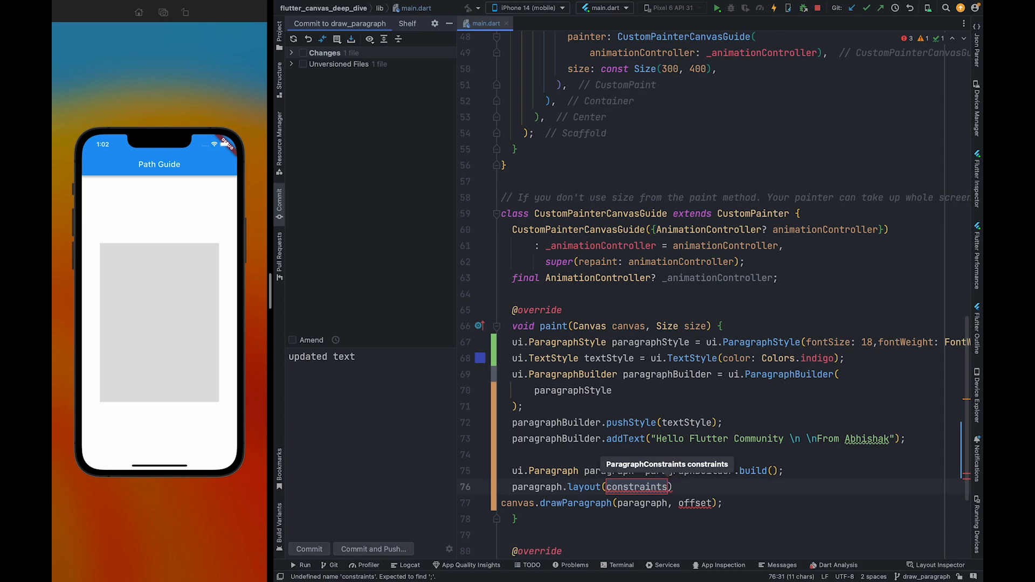
pyautogui.write('ui.ParagraphC')
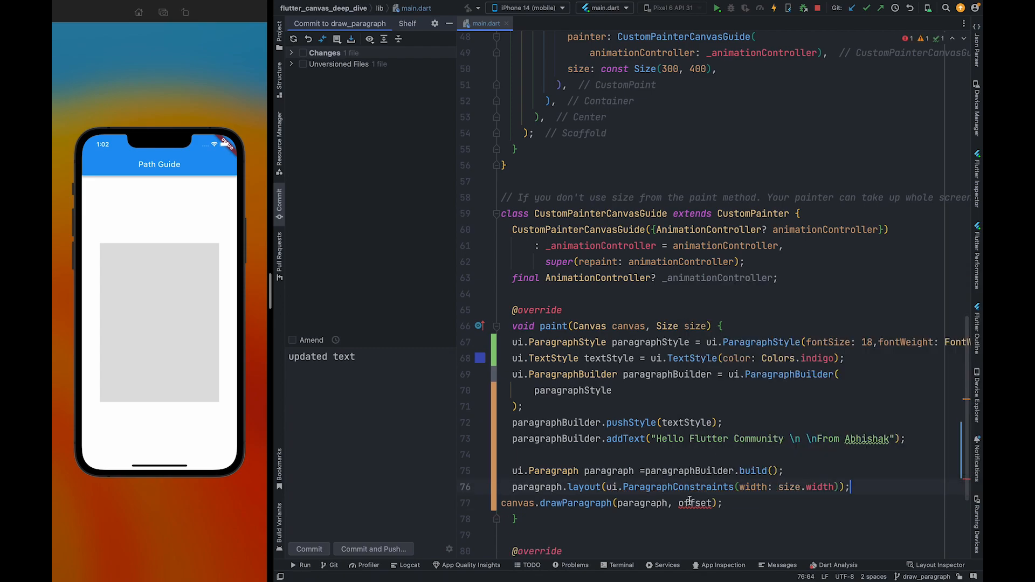
pyautogui.write('Offset.')
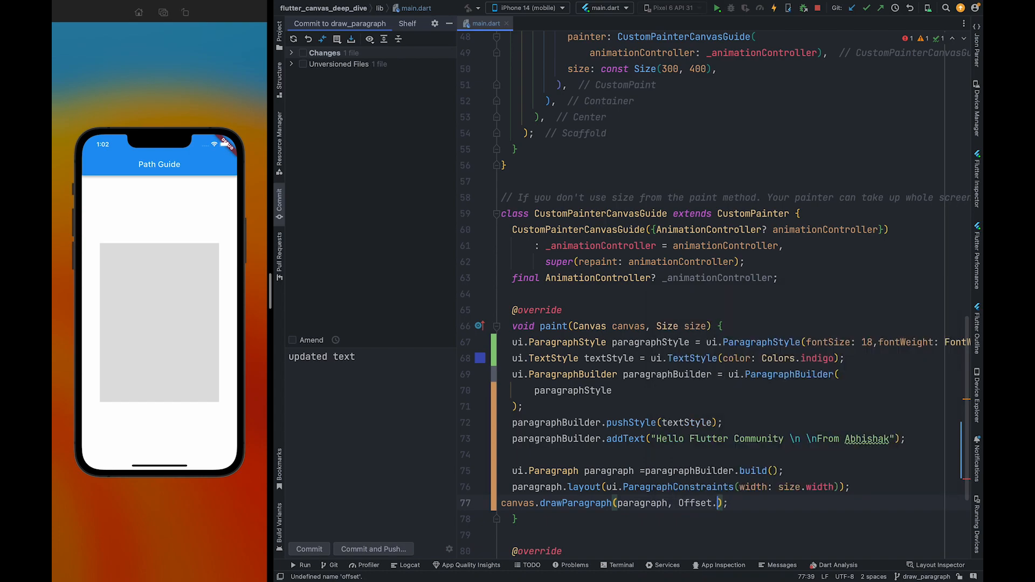
pyautogui.write('zero')
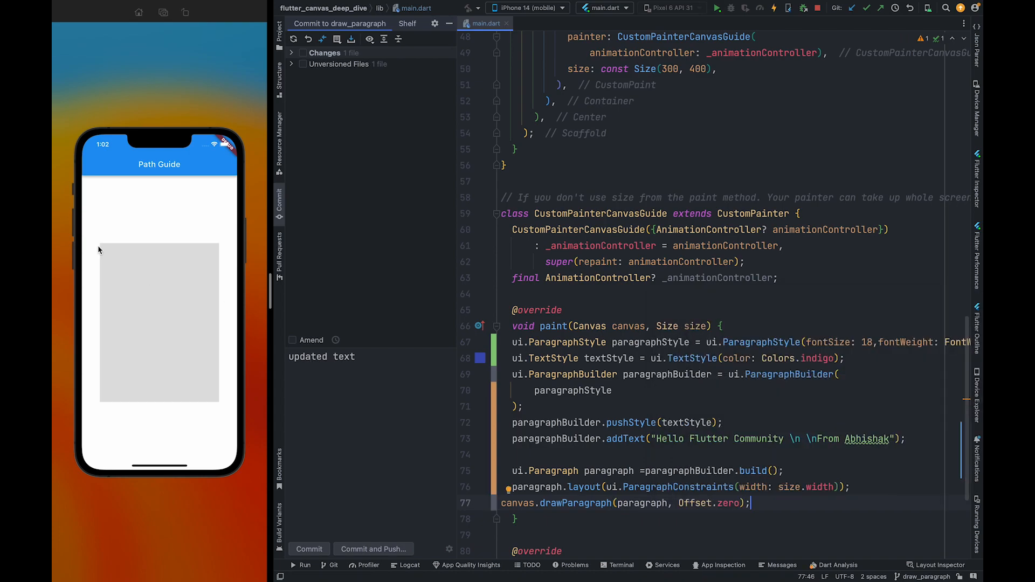